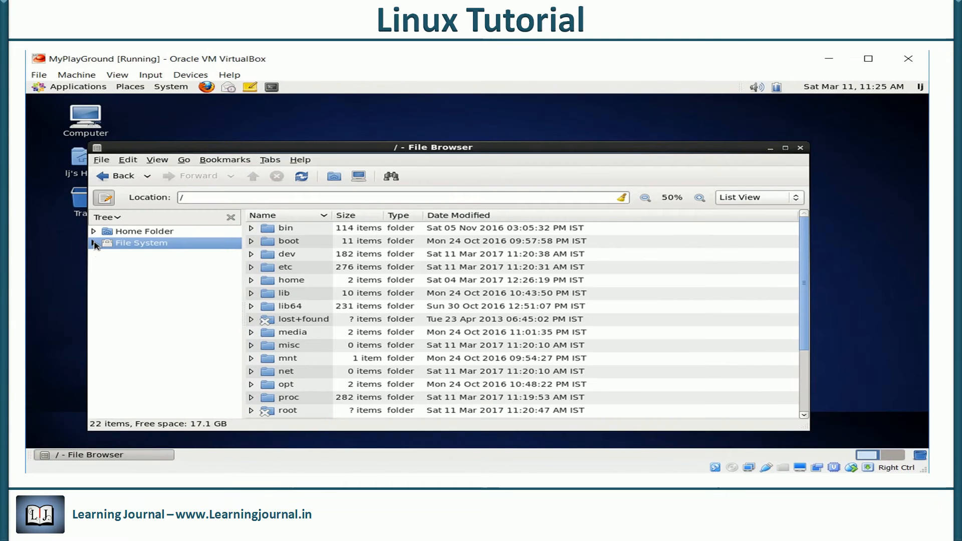
- Expand the File System tree to view /home's user folders (lj, pj), then open /home/lj
left_click(94, 242)
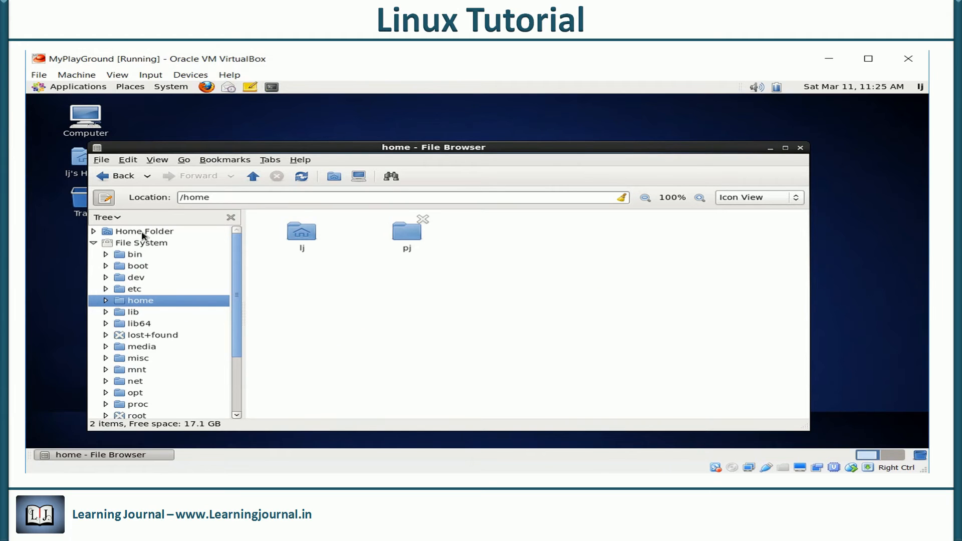
double_click(301, 232)
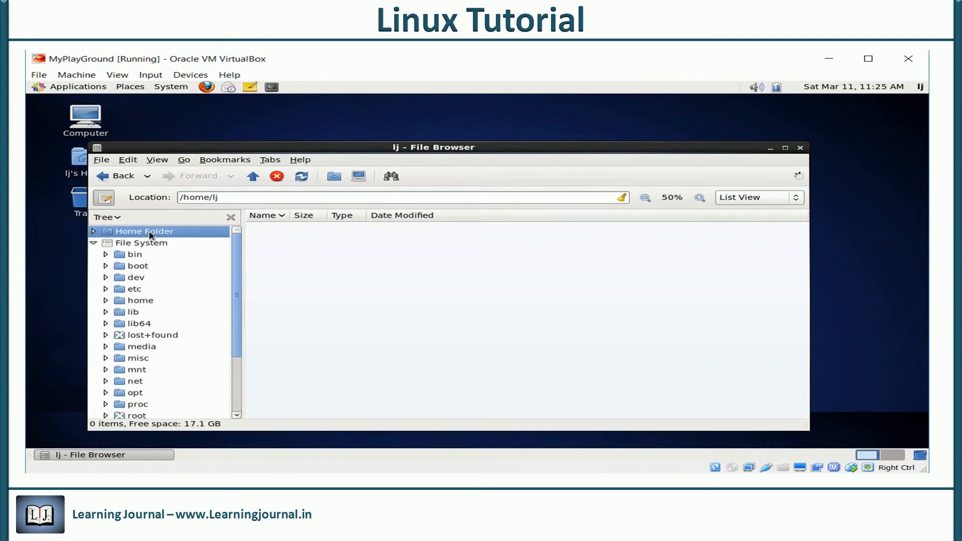